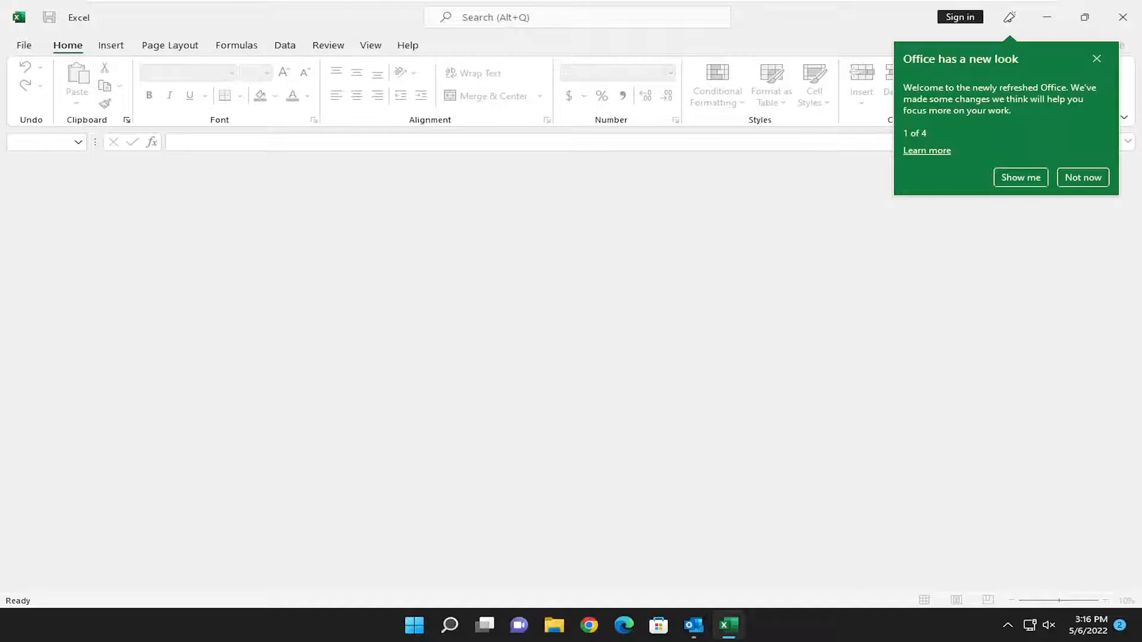
# Open the Excel Options dialog on its General page from the File screen
pyautogui.click(23, 45)
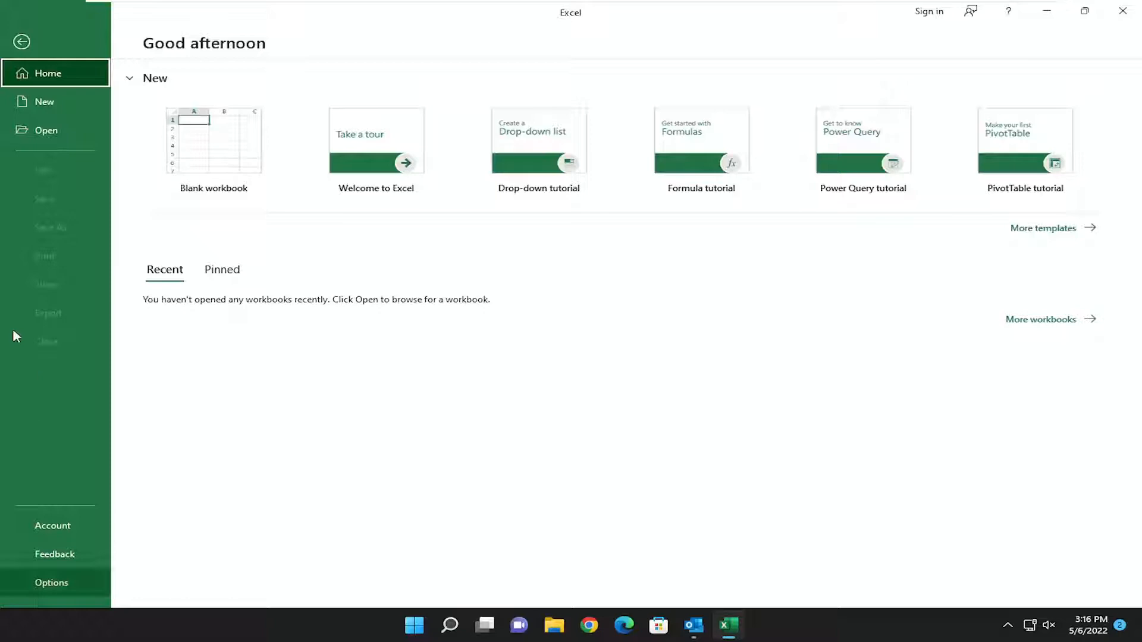
pyautogui.click(51, 582)
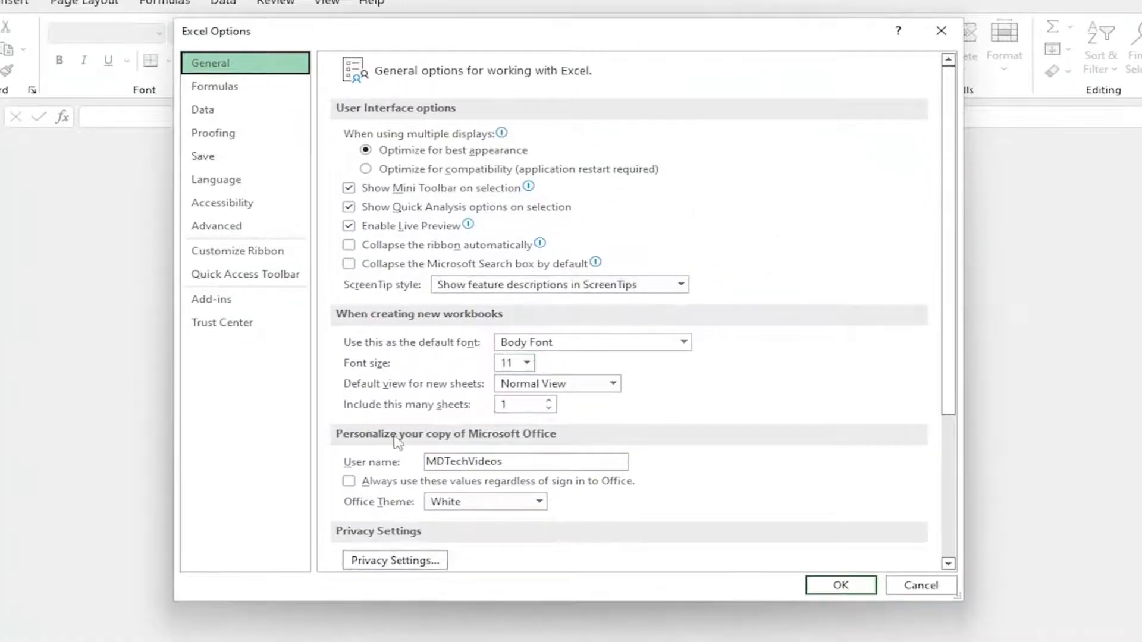
pyautogui.moveTo(534, 445)
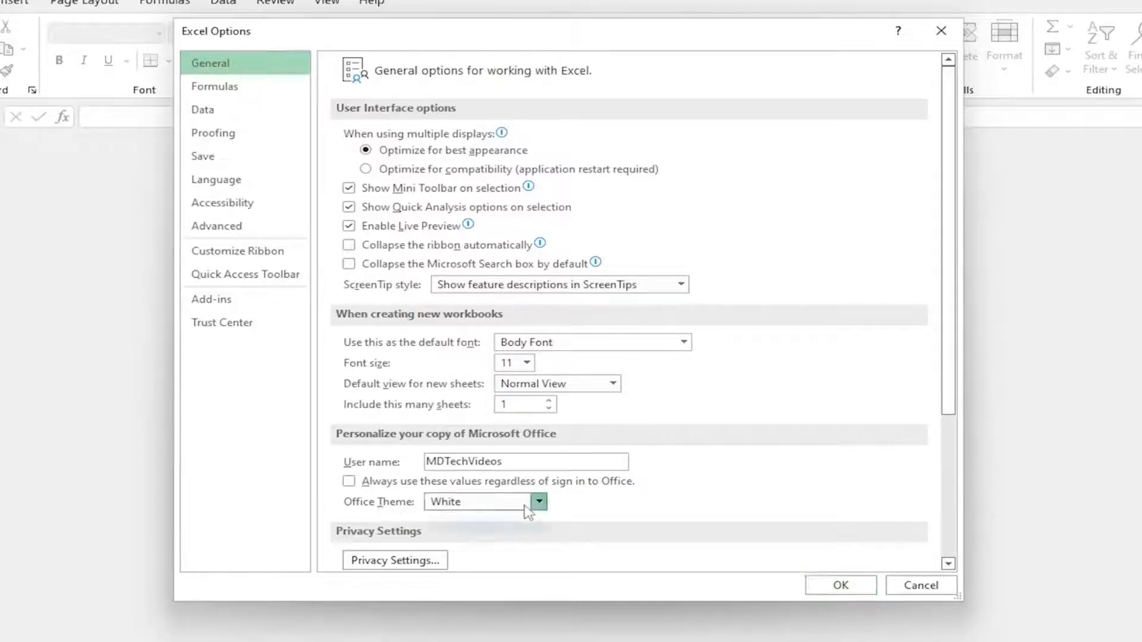
# Pick the Black Office Theme in General options, then reopen the theme list and choose Dark Gray
pyautogui.click(537, 501)
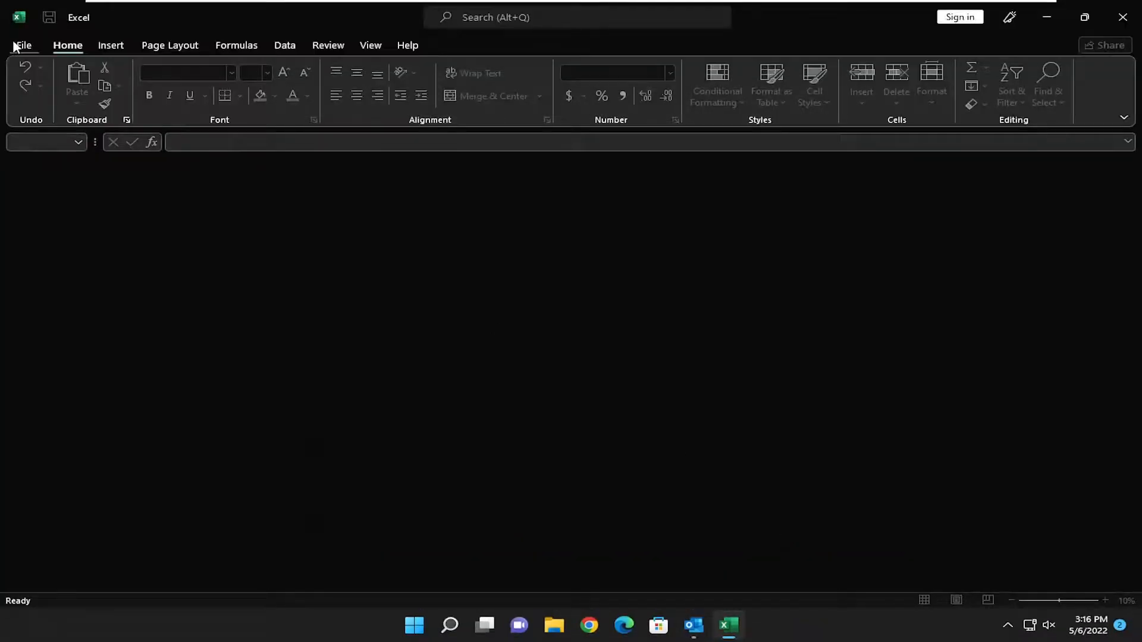
pyautogui.click(23, 45)
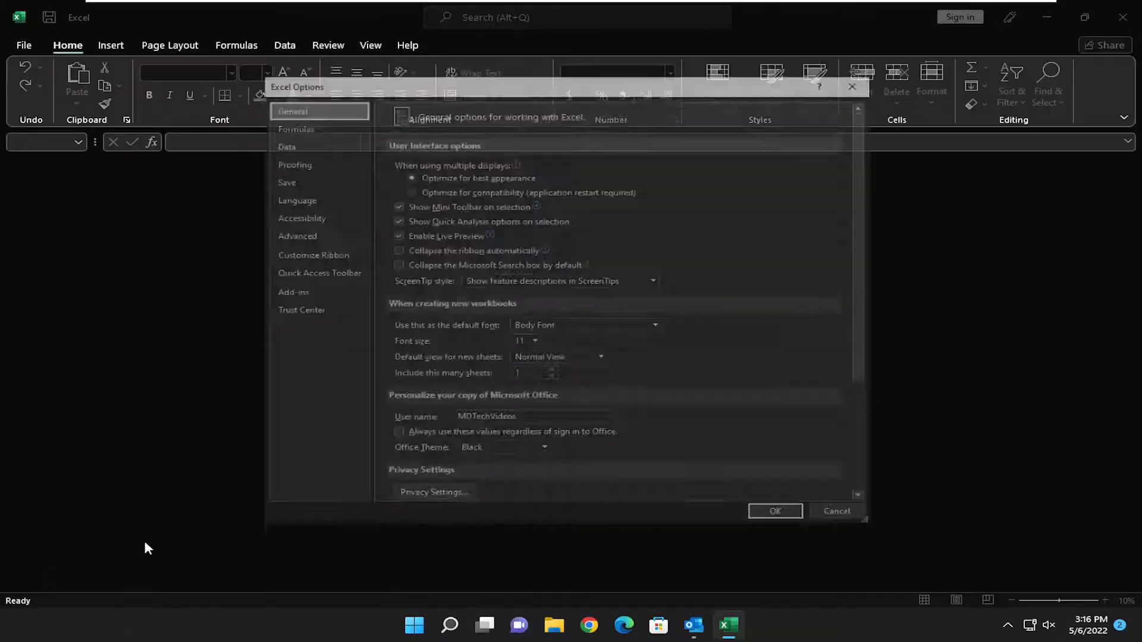
pyautogui.click(544, 460)
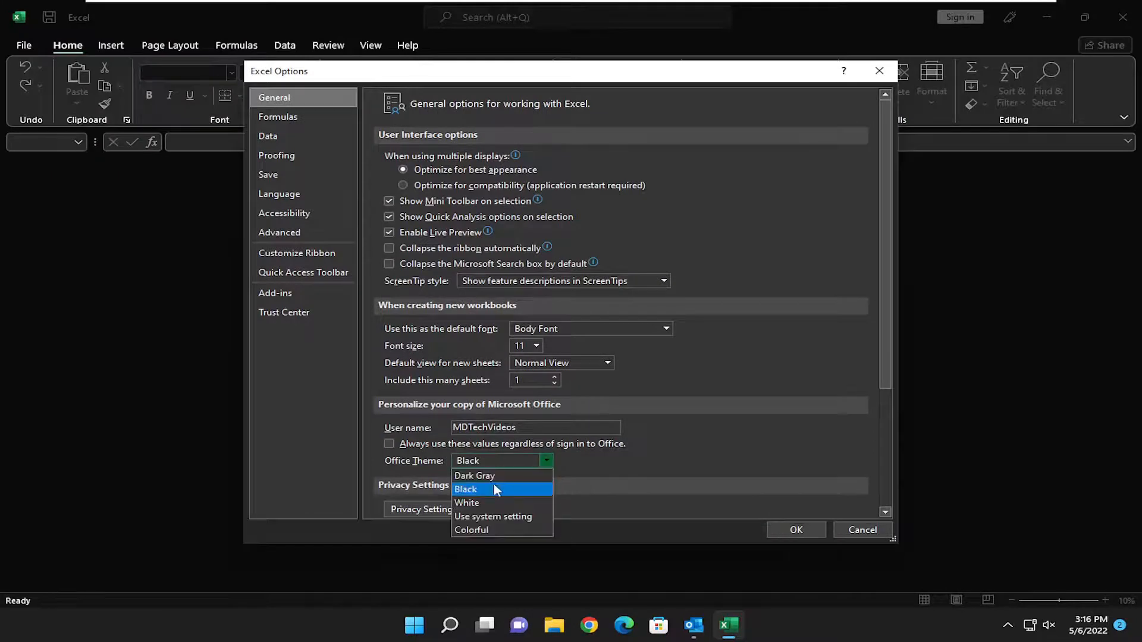
pyautogui.click(795, 529)
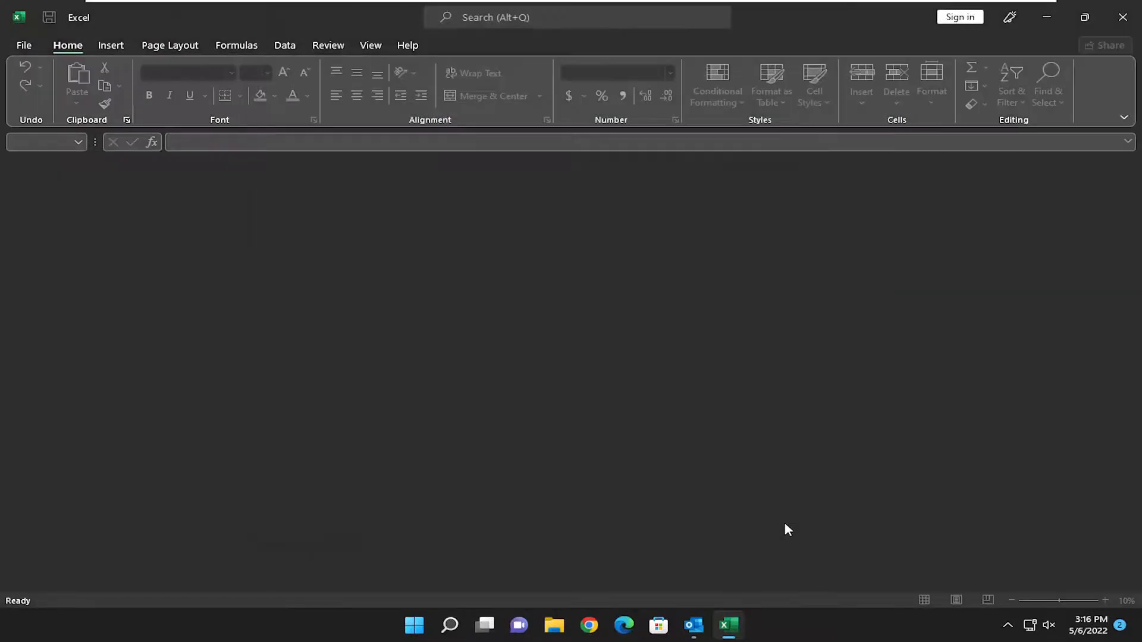
pyautogui.moveTo(596, 348)
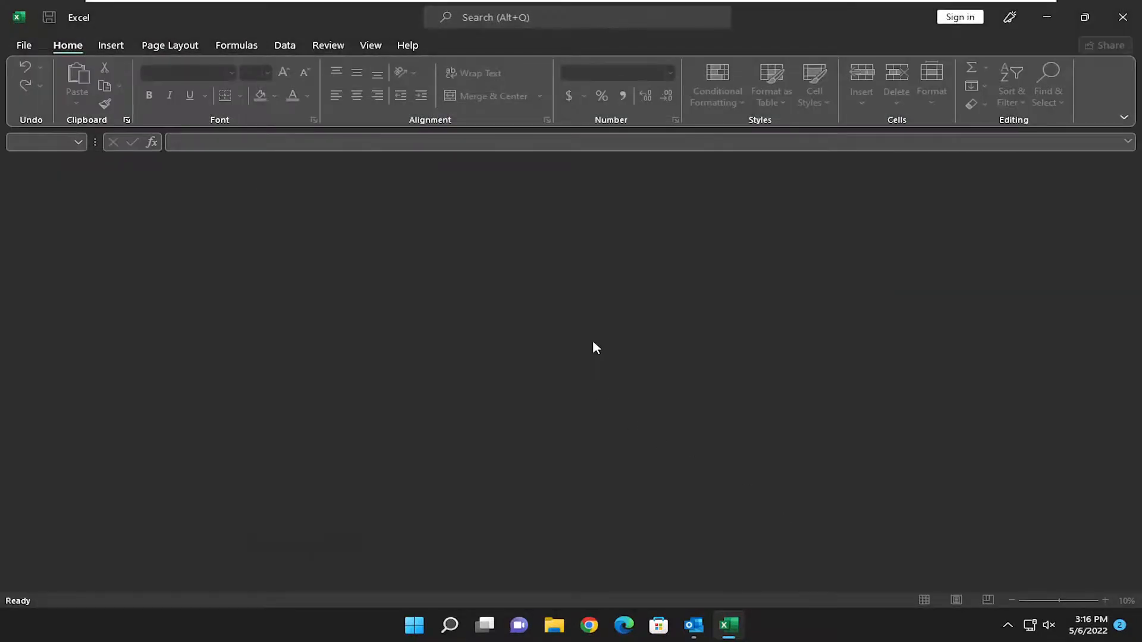
pyautogui.moveTo(609, 414)
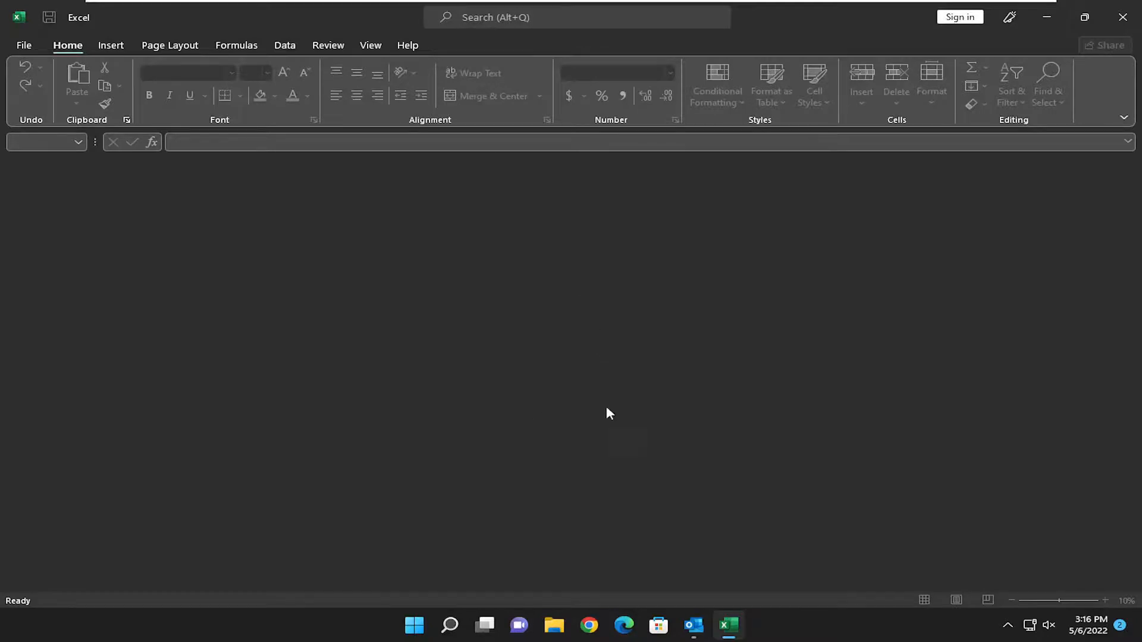
pyautogui.moveTo(522, 332)
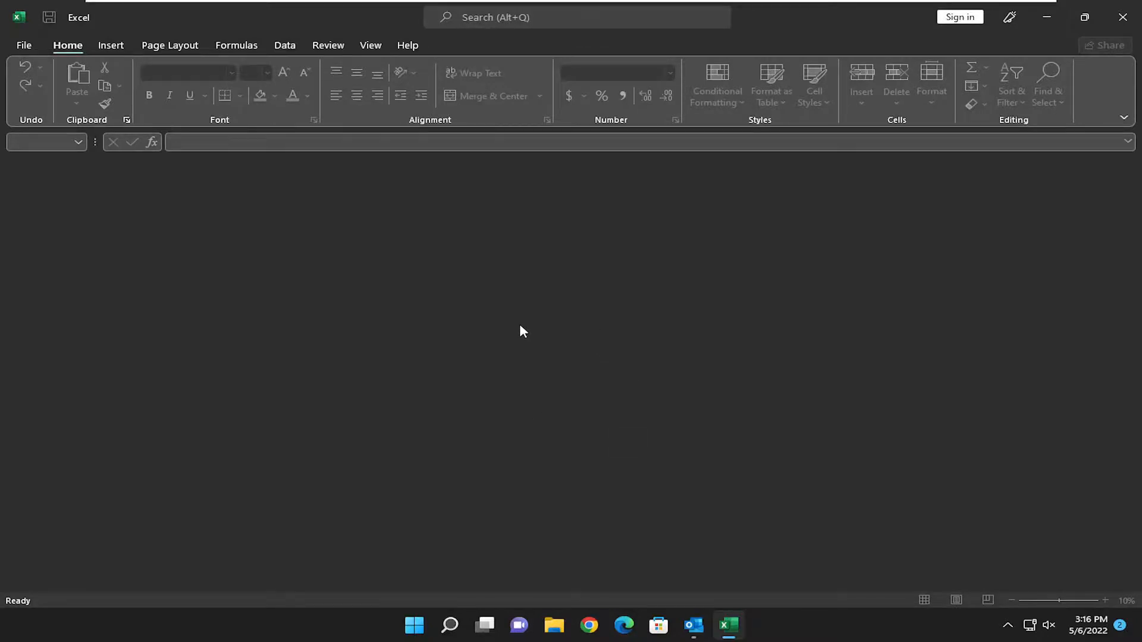
pyautogui.click(110, 45)
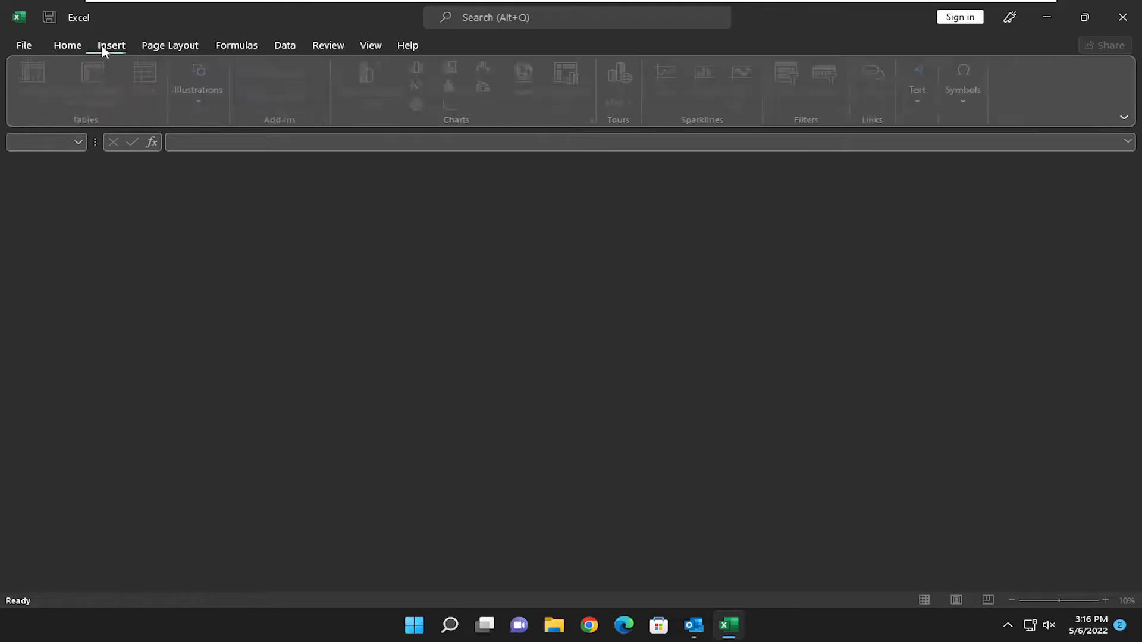
pyautogui.click(67, 45)
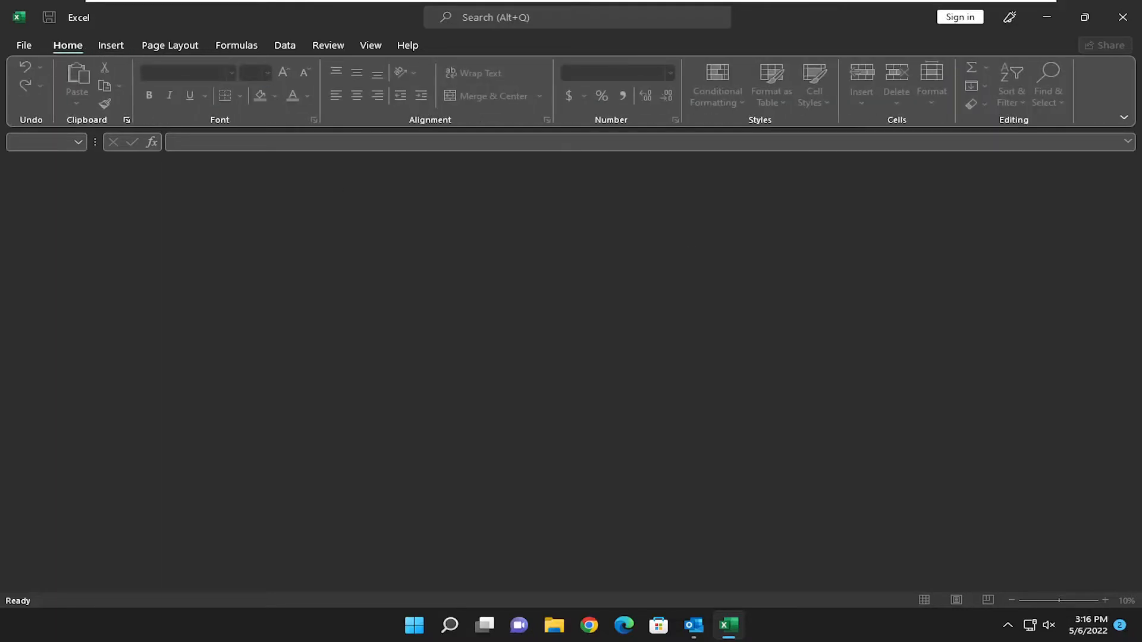